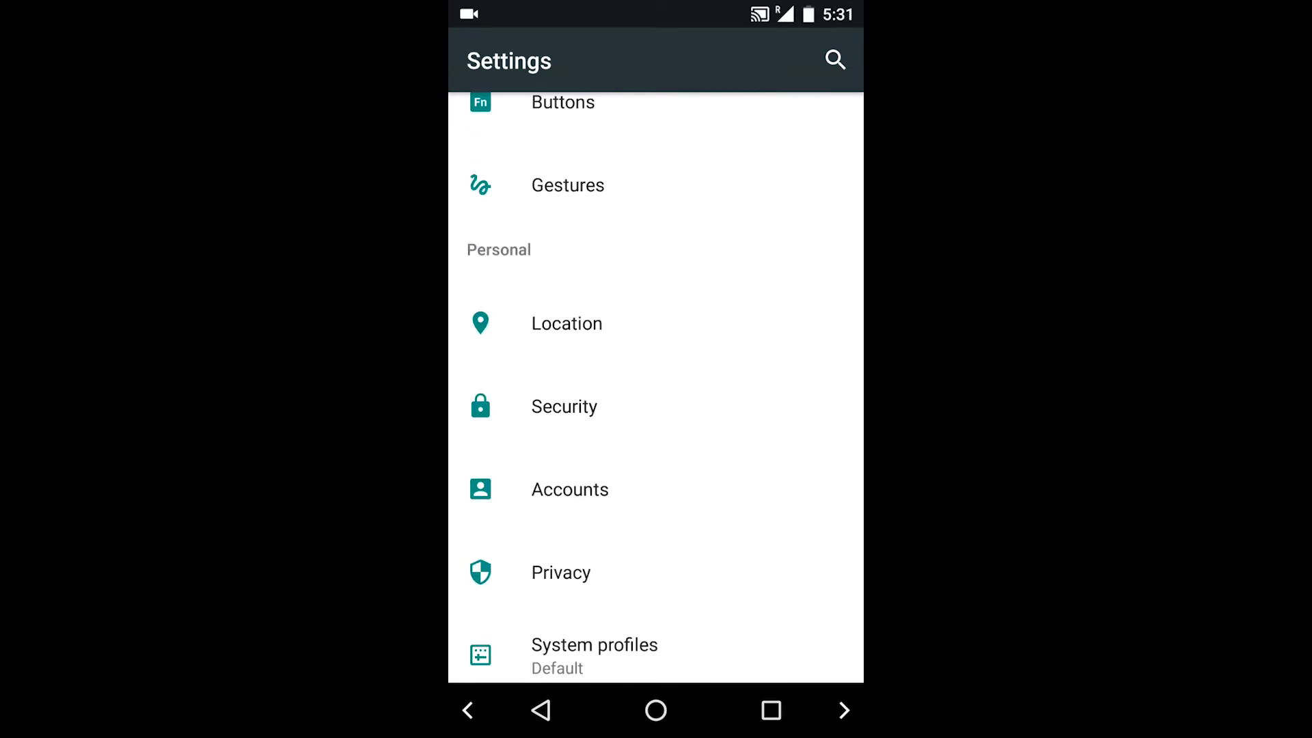
View About phone showing Android 7.0 and CyanogenMod 14.0, then head to the home screen
scroll("down", 3)
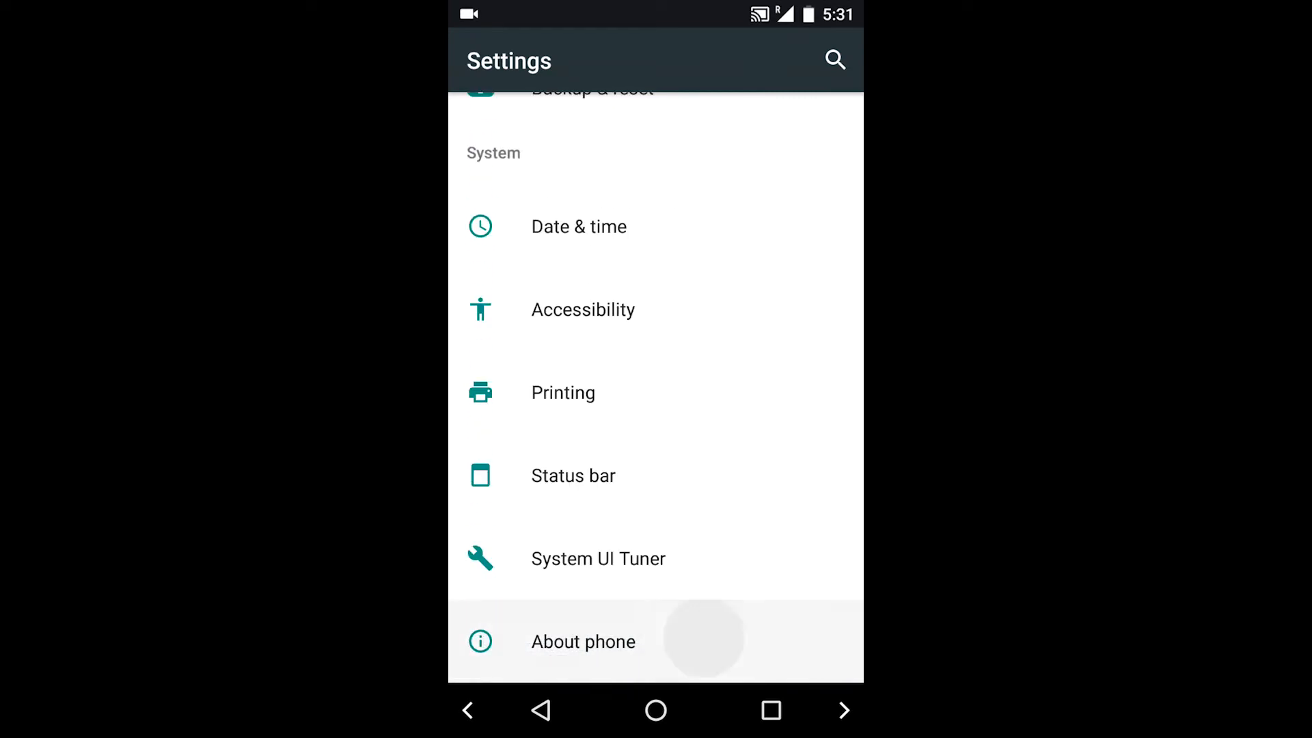
left_click(582, 642)
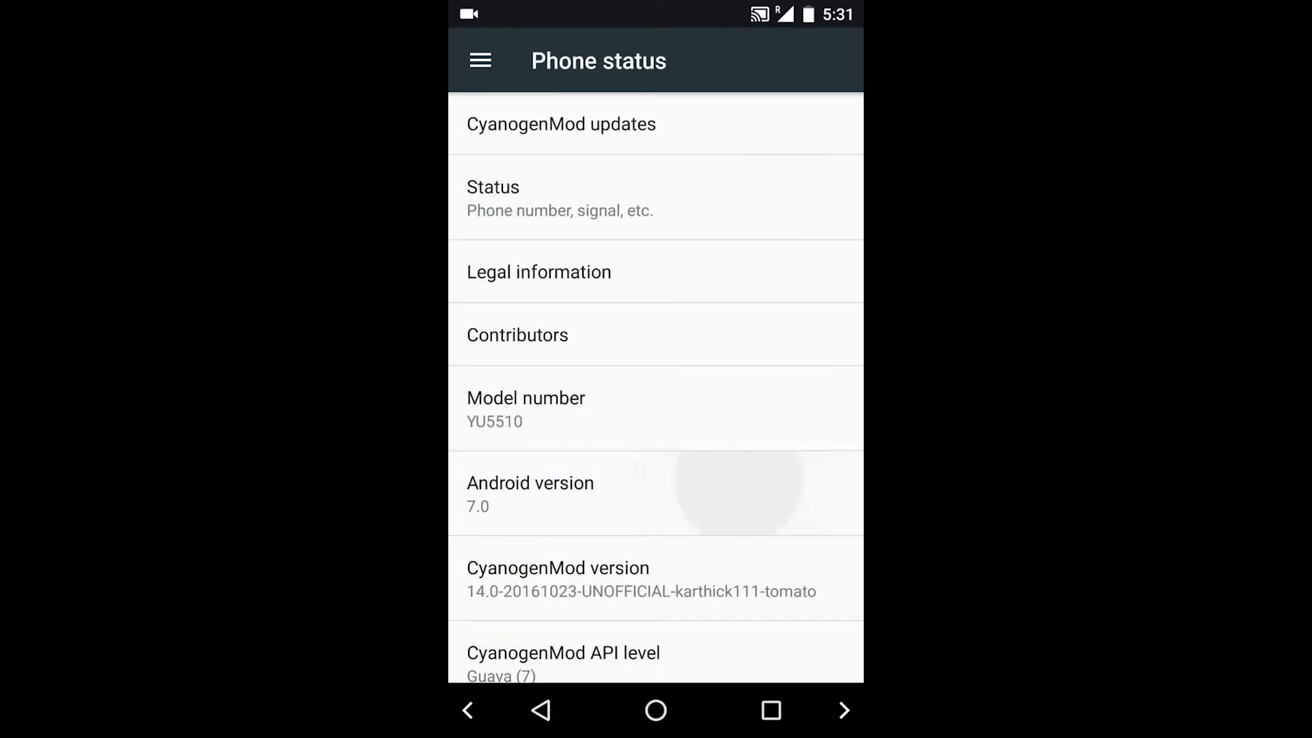
left_click(531, 492)
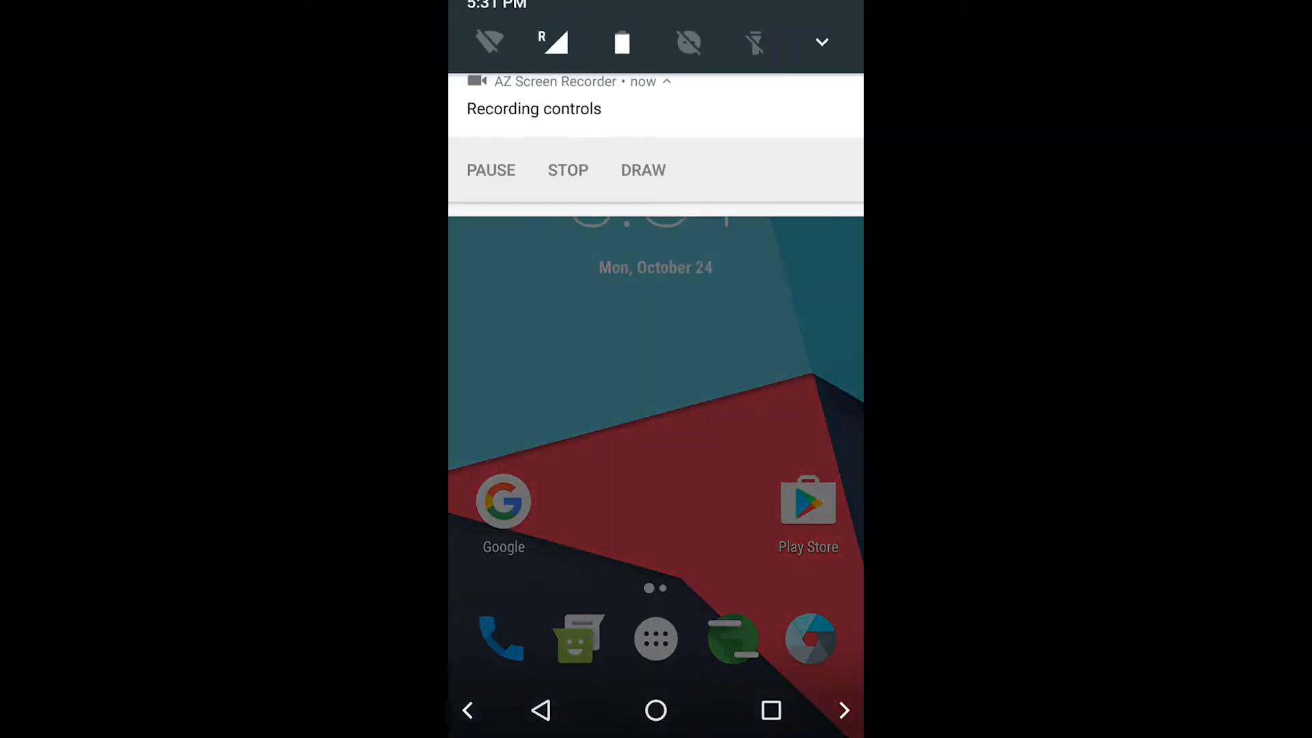
Swap the Location quick-settings tile for Invert colors and launch Battery settings in split screen
scroll("down", 3)
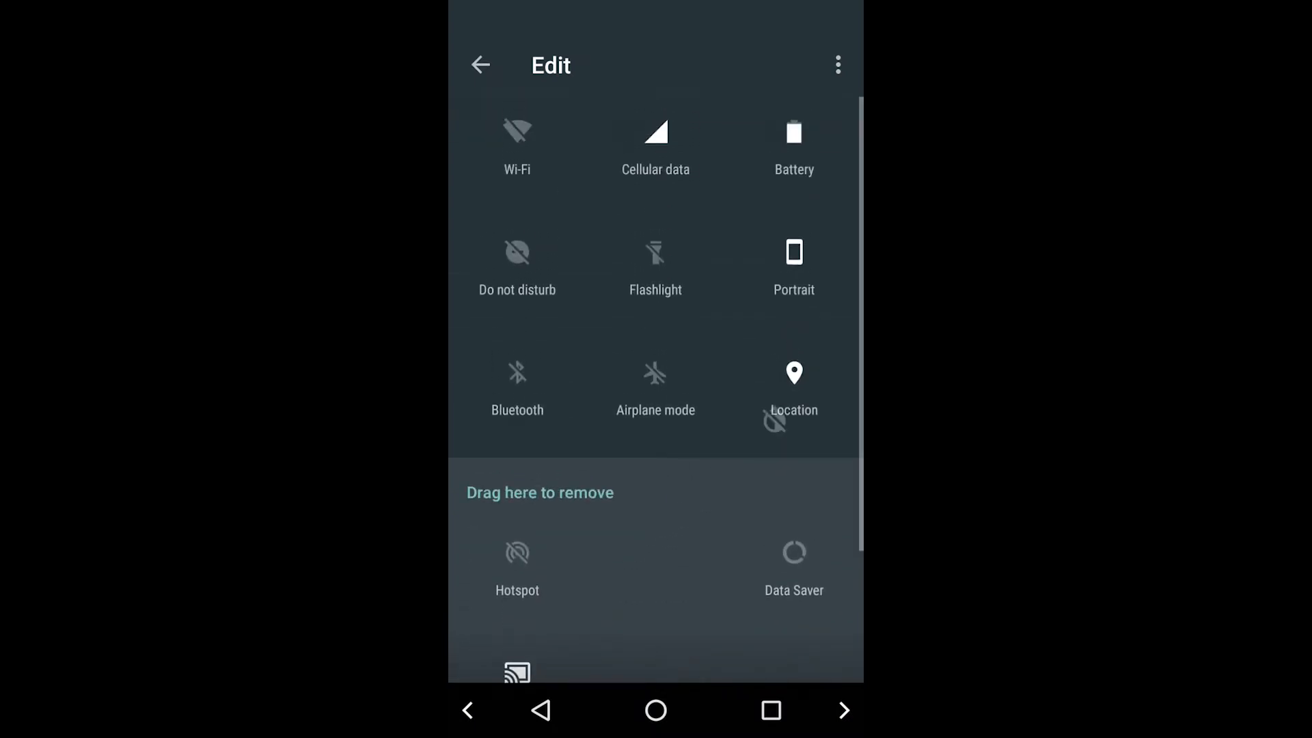
scroll("down", 3)
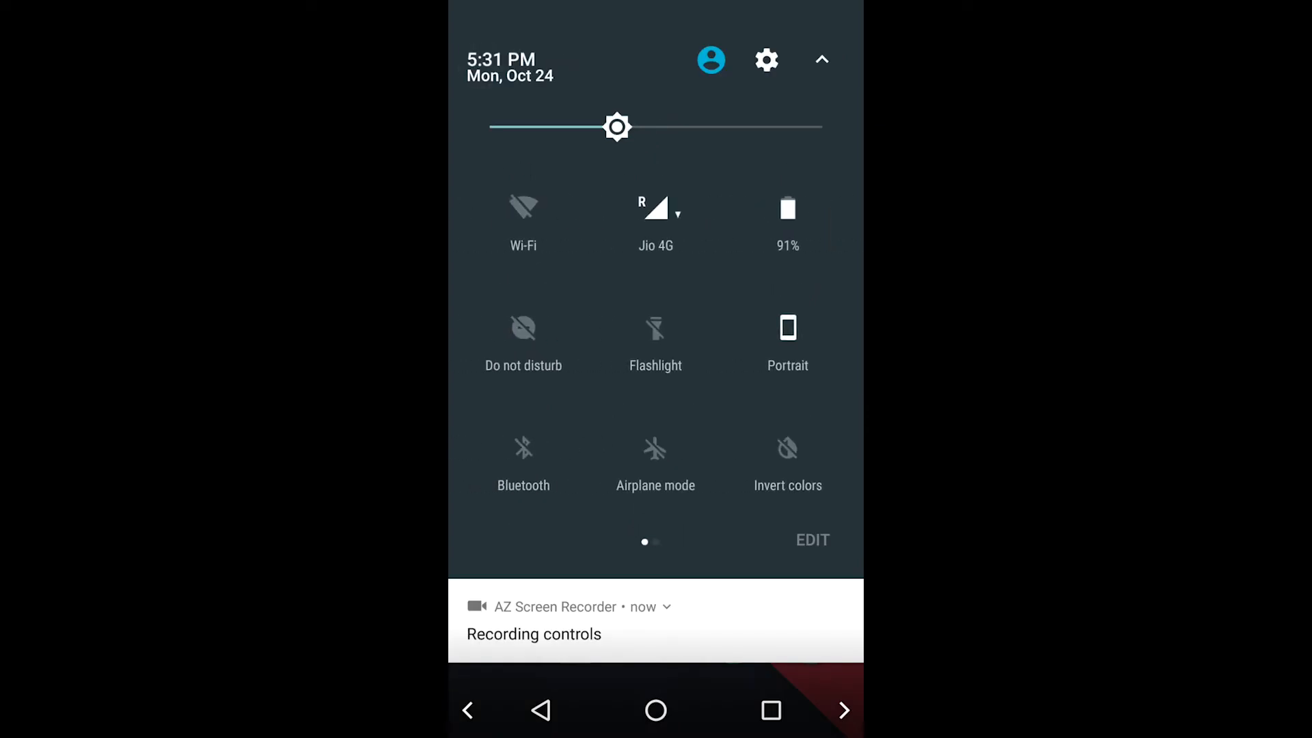
scroll("left", 3)
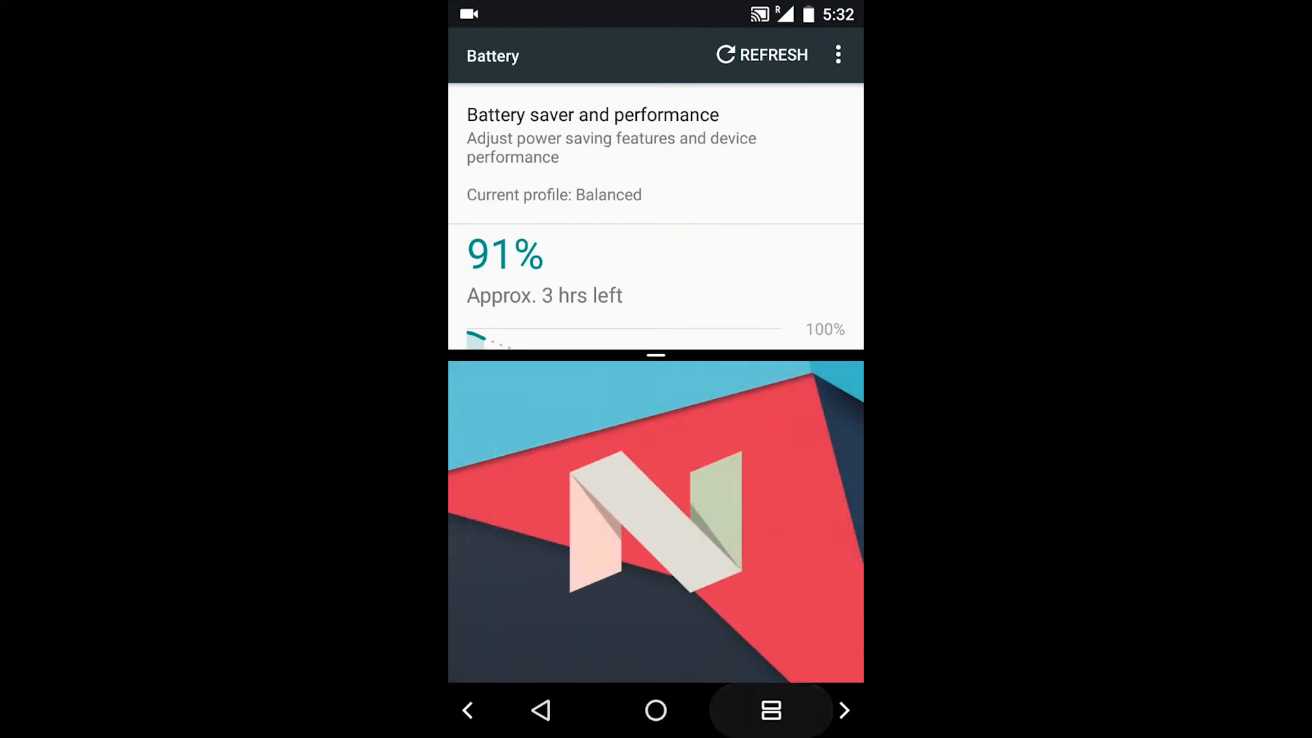
Leave split screen, view Battery saver and performance with its Balanced profile, then return home
left_click(770, 710)
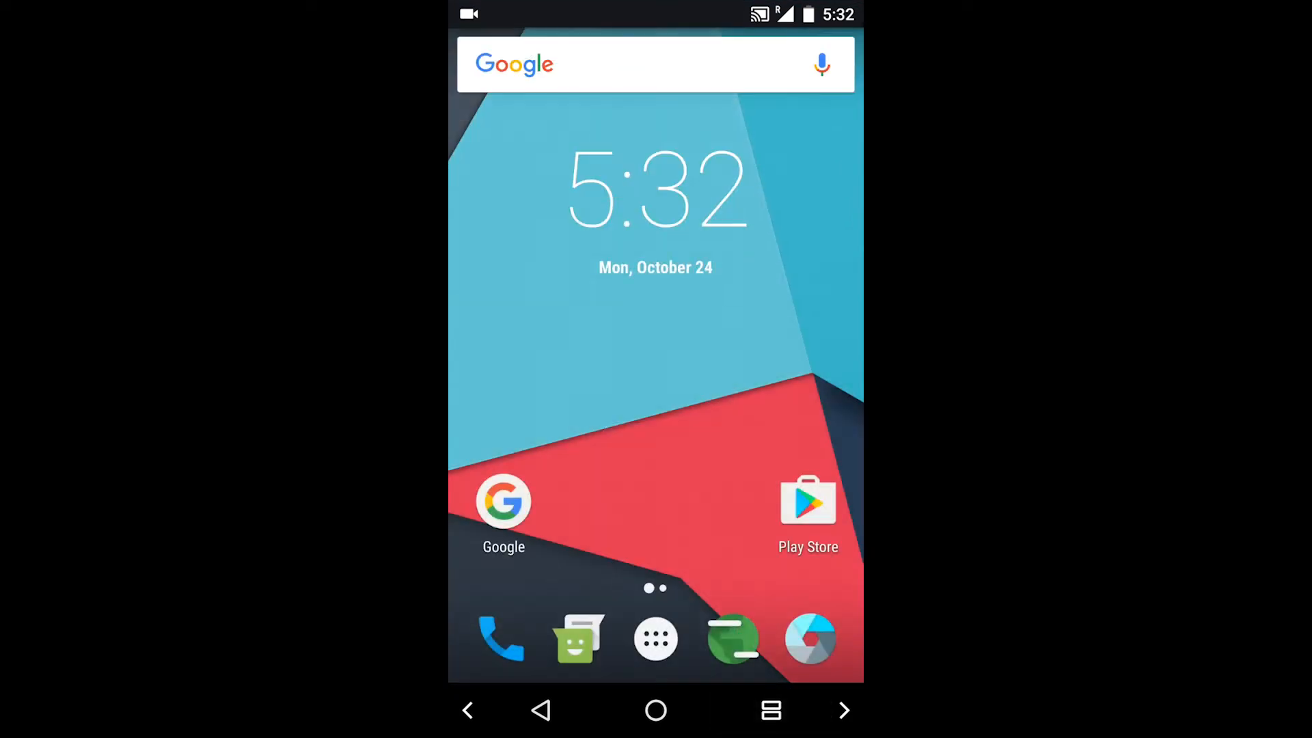
left_click_drag(654, 14, 655, 335)
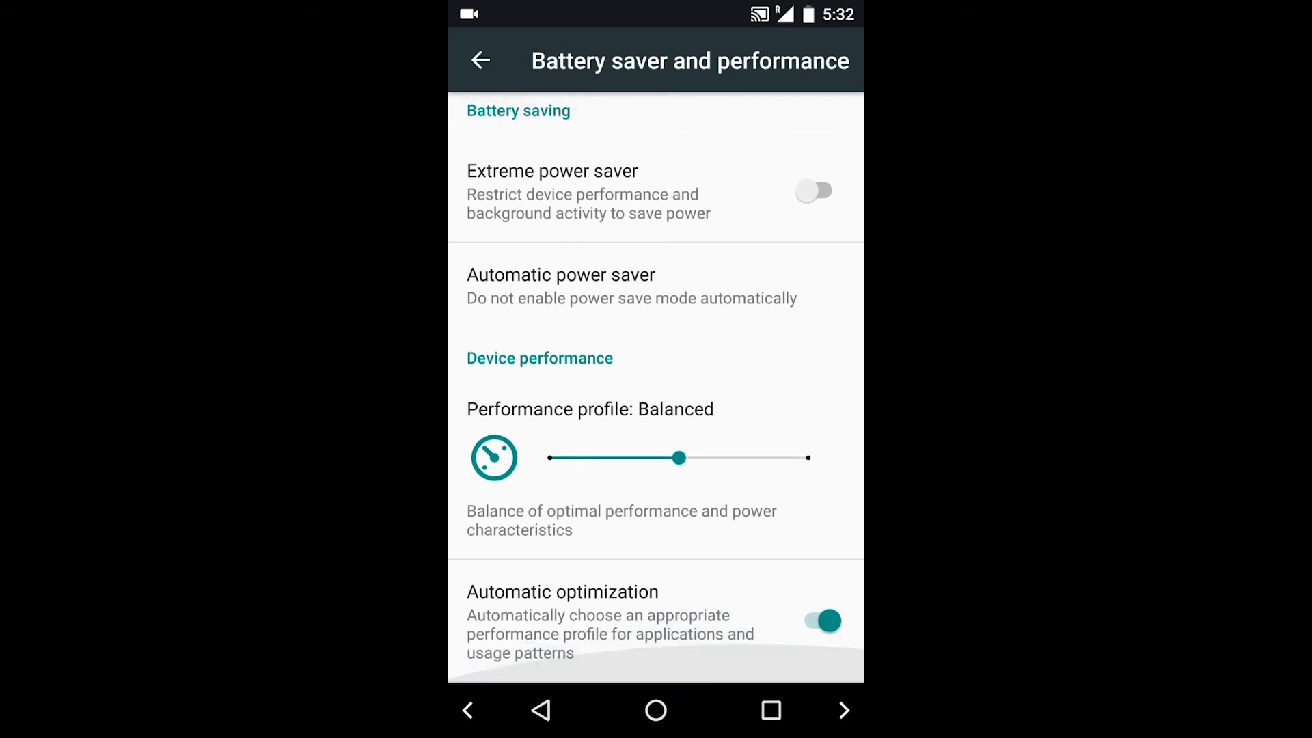
left_click(677, 458)
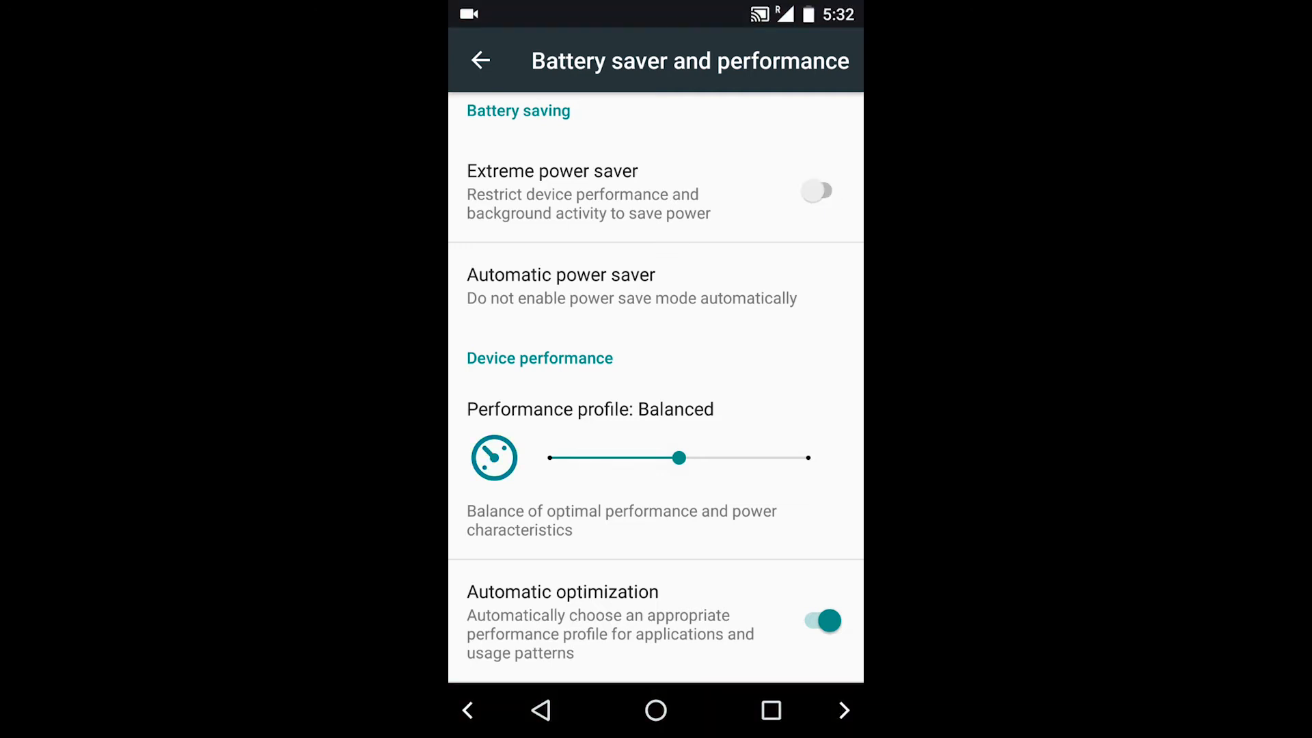
left_click(544, 714)
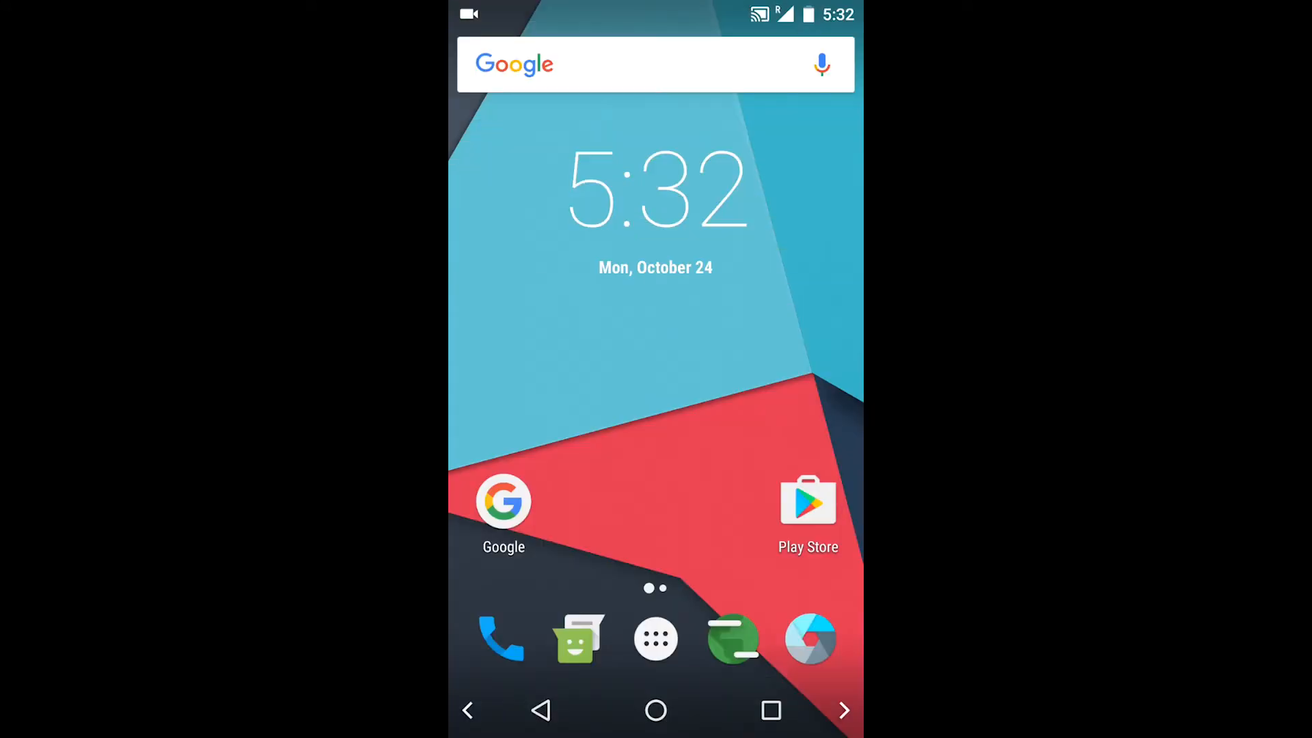
left_click_drag(654, 13, 654, 335)
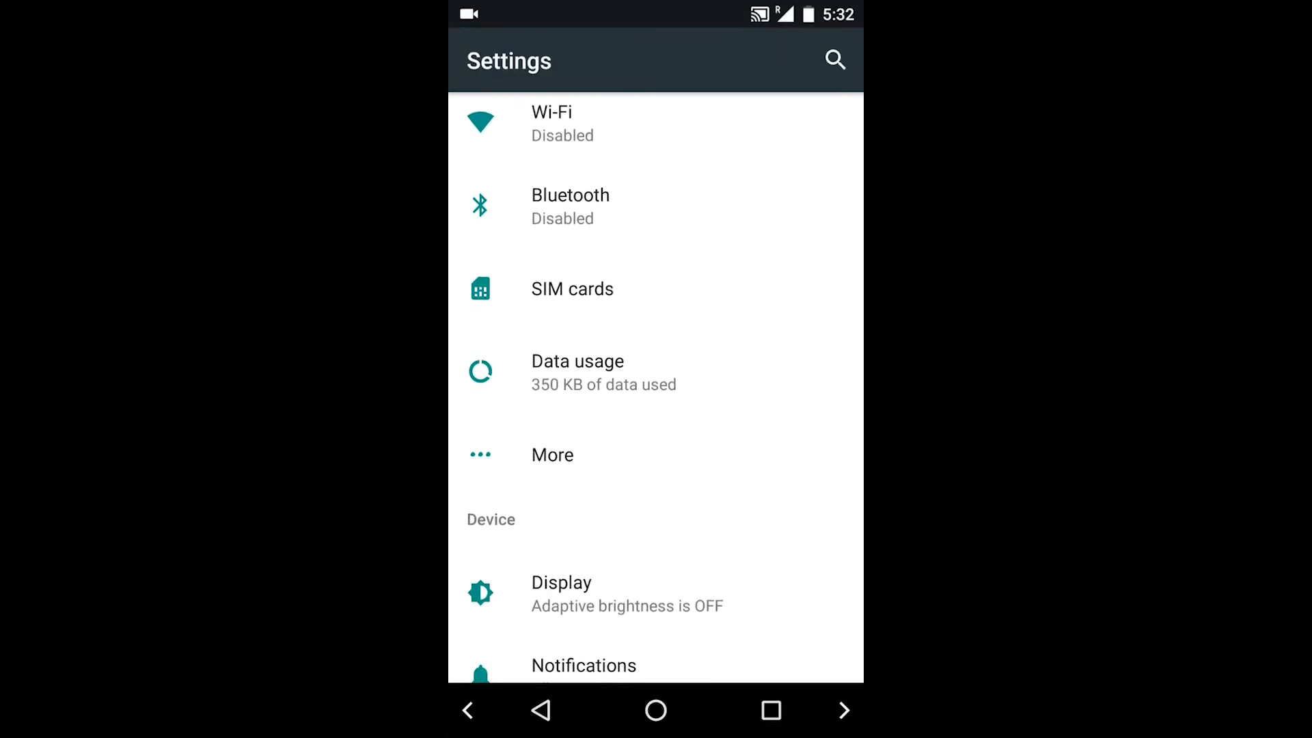
View the Buttons settings with the on-screen nav bar enabled, then return to the home screen
scroll("down", 3)
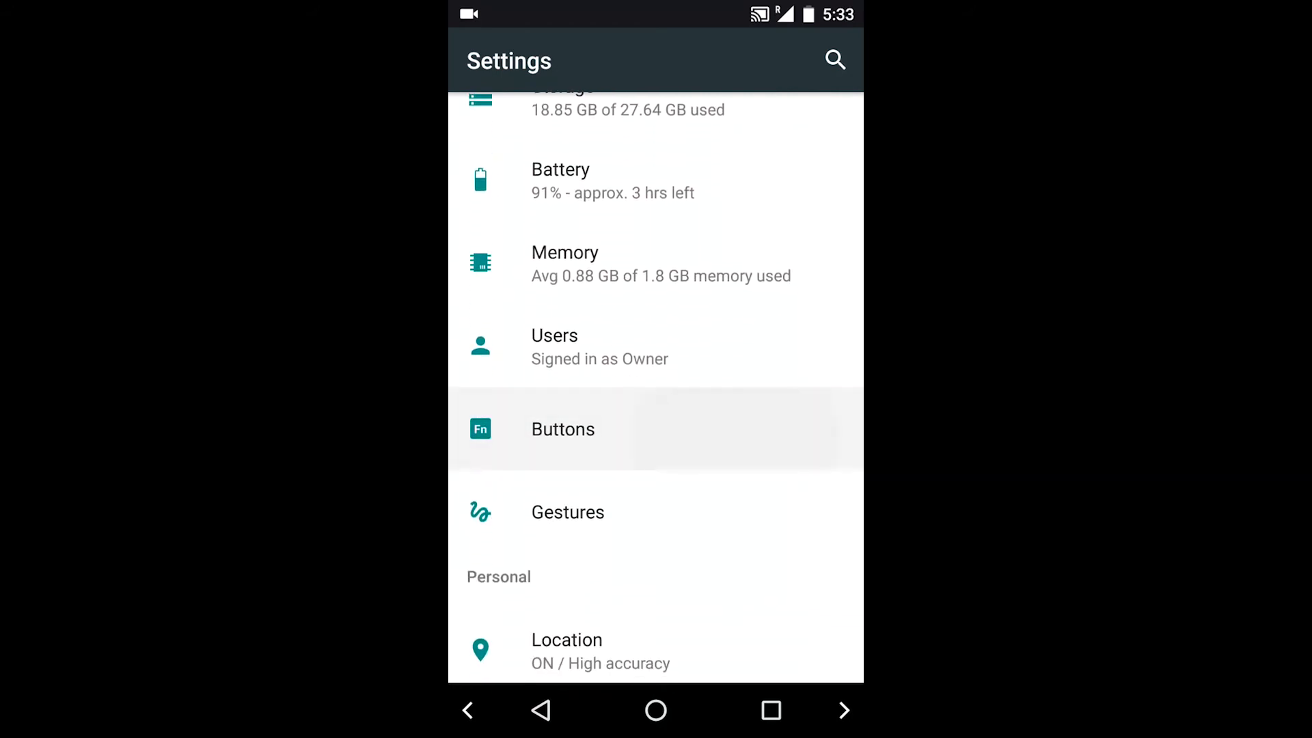
left_click(563, 429)
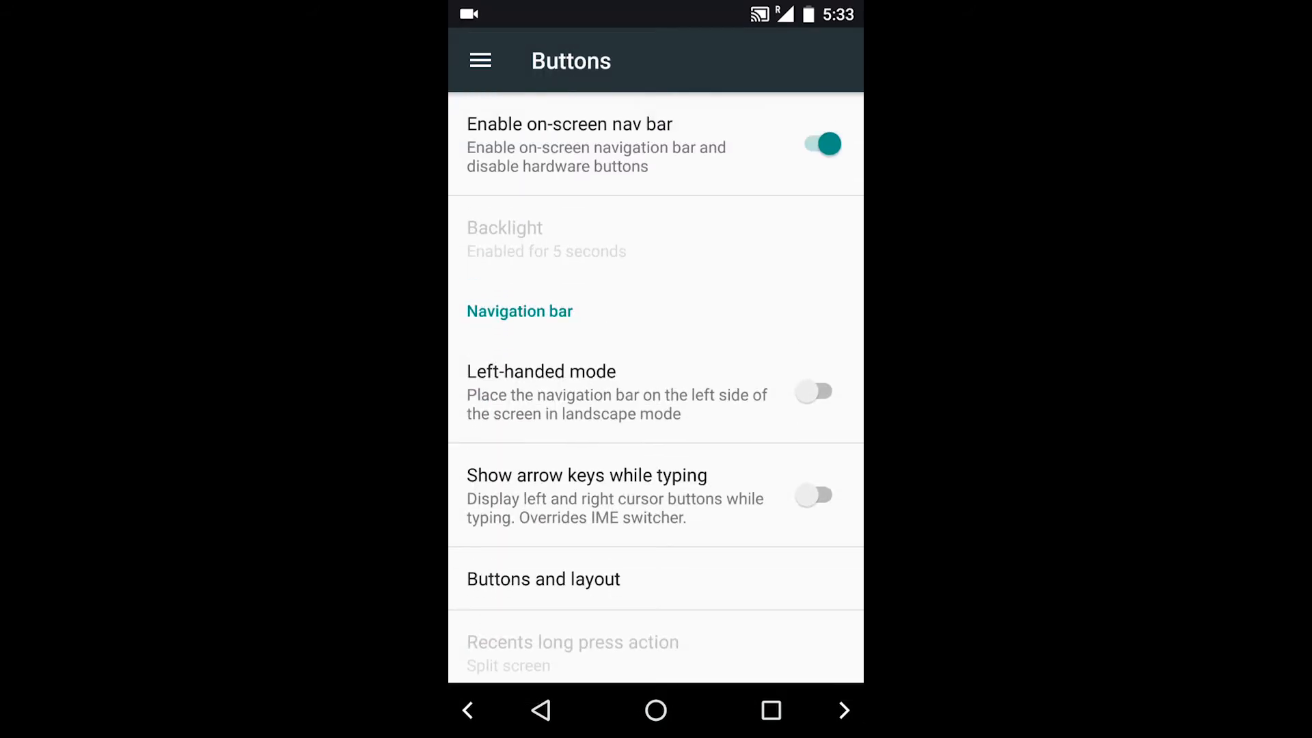
left_click(816, 144)
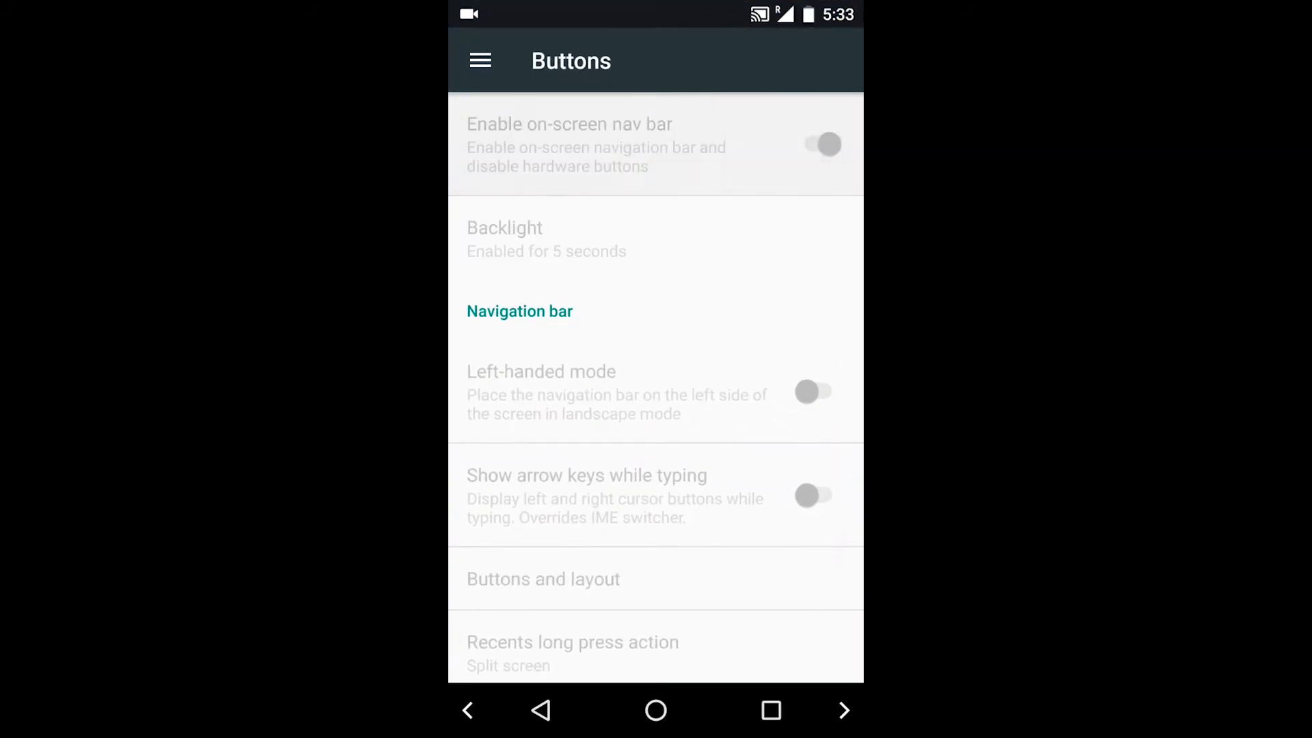
left_click(824, 144)
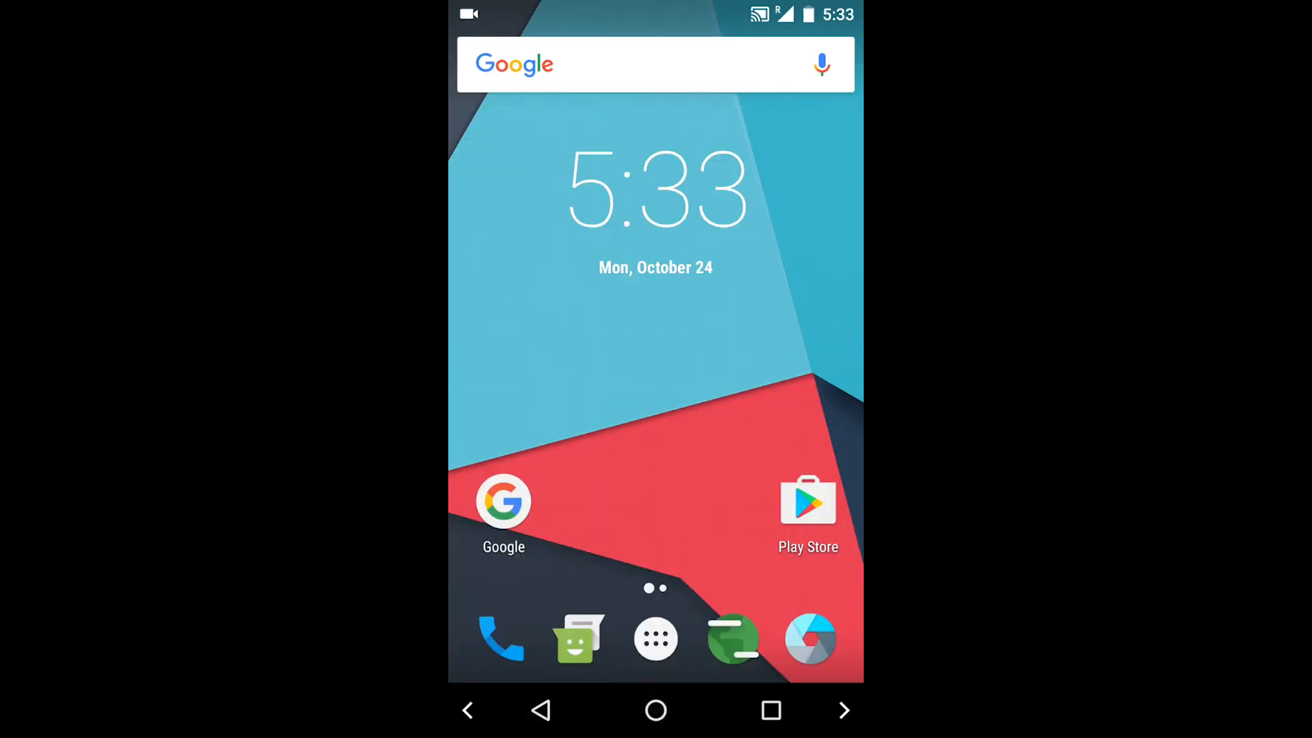
Launch the Play Store and search 'chro' to list Chrome Browser, Chrome Beta and Chrome Dev
left_click(656, 638)
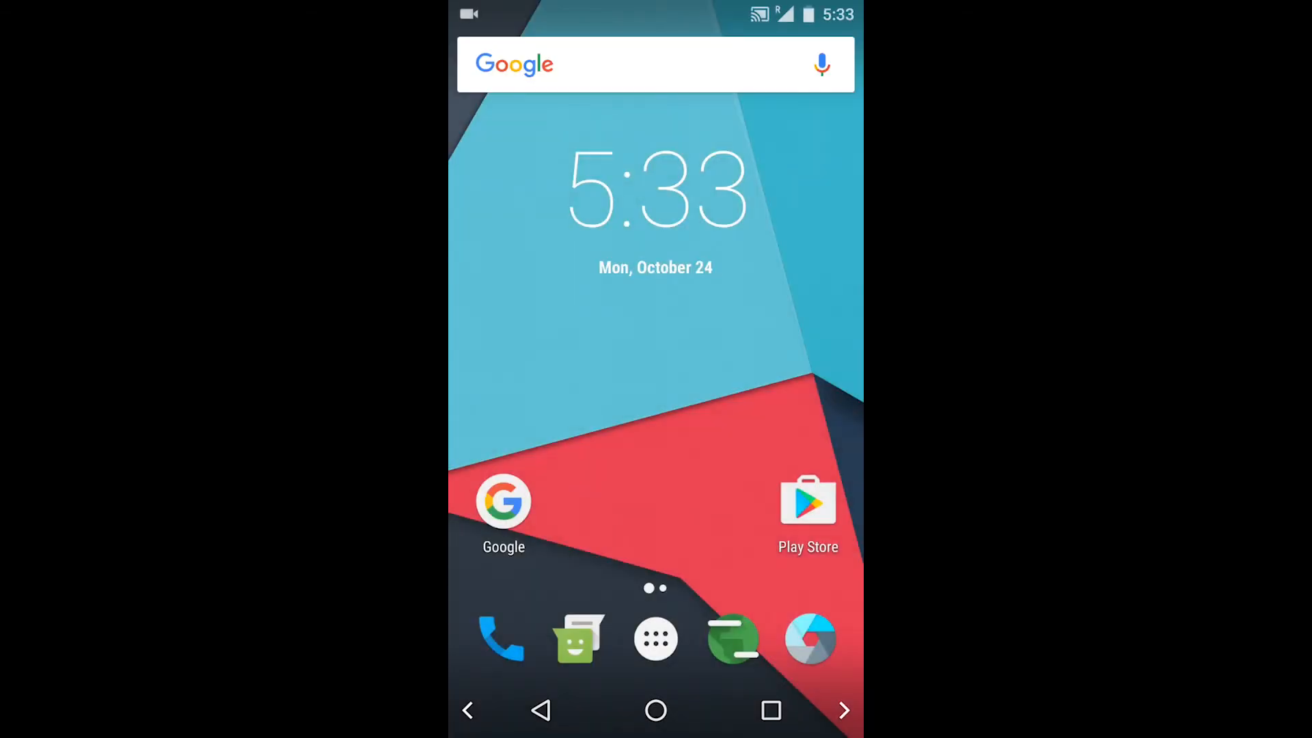
left_click(806, 507)
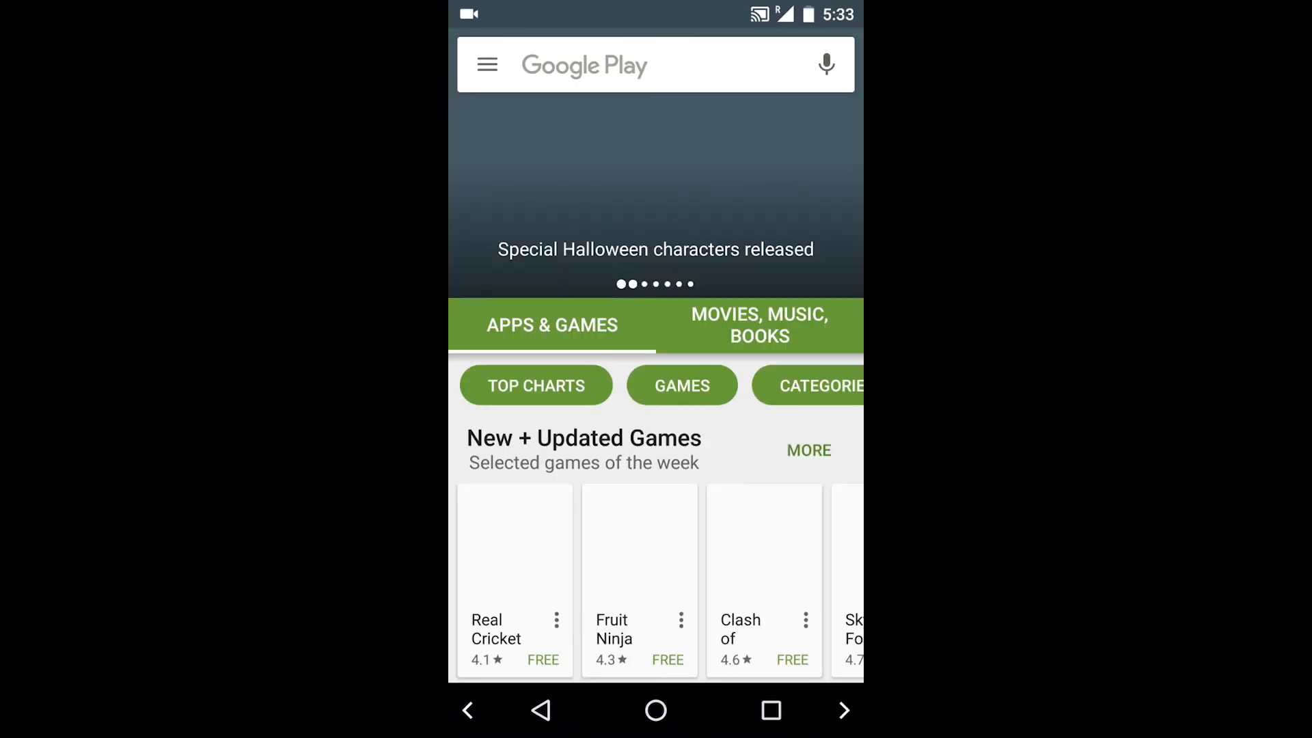
left_click(655, 64)
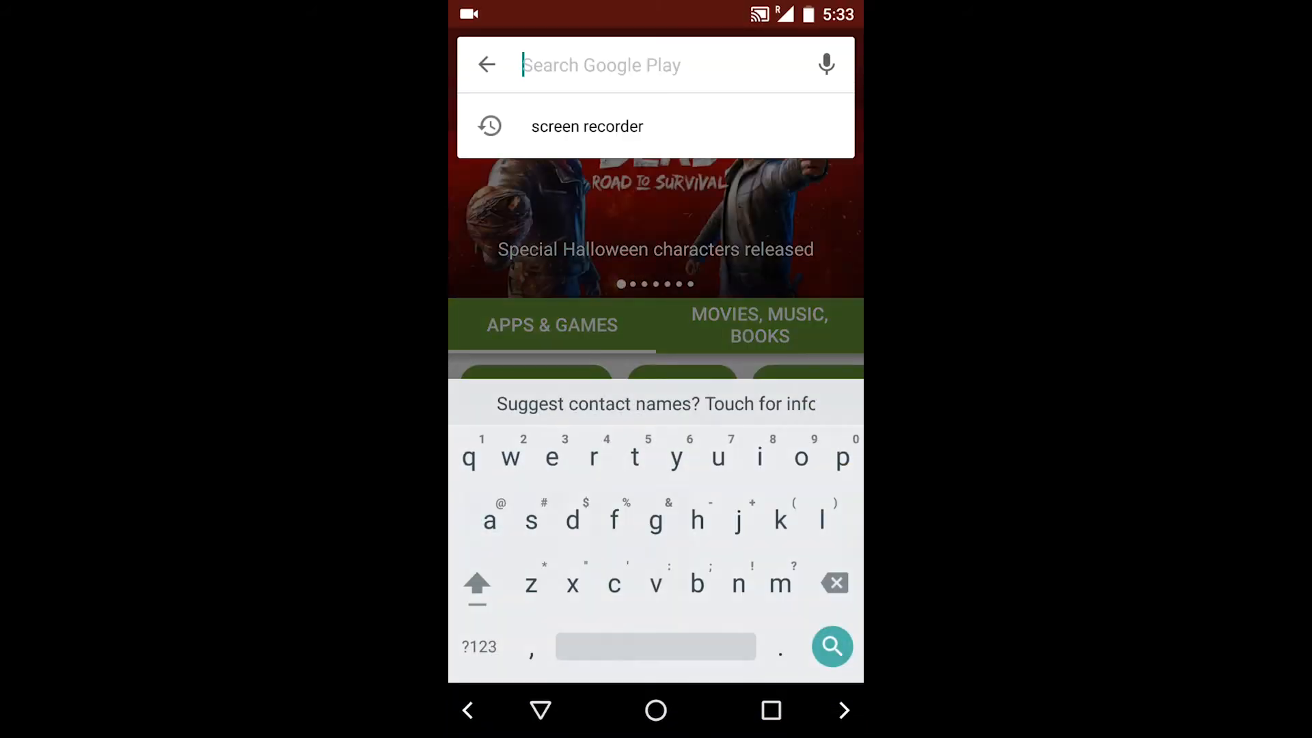
type("chro")
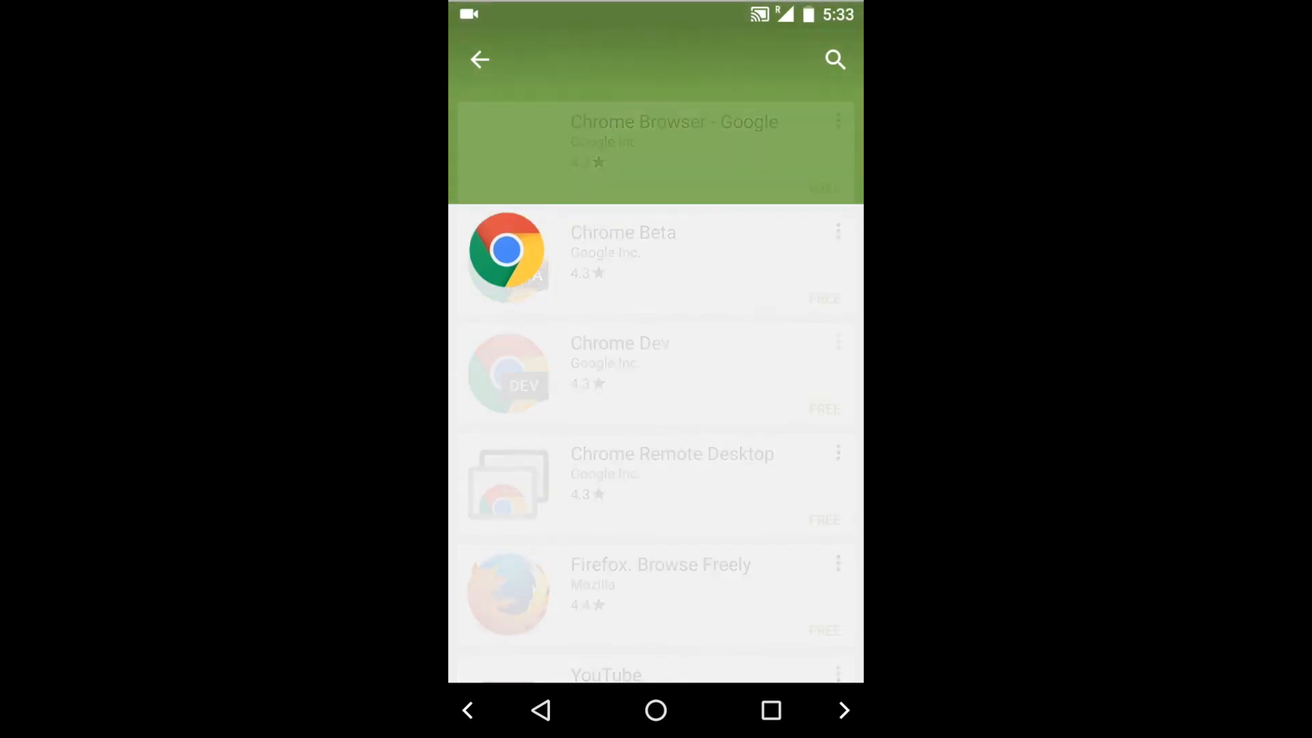
Install Chrome Browser - Google so its download progress bar appears on the app page
left_click(672, 130)
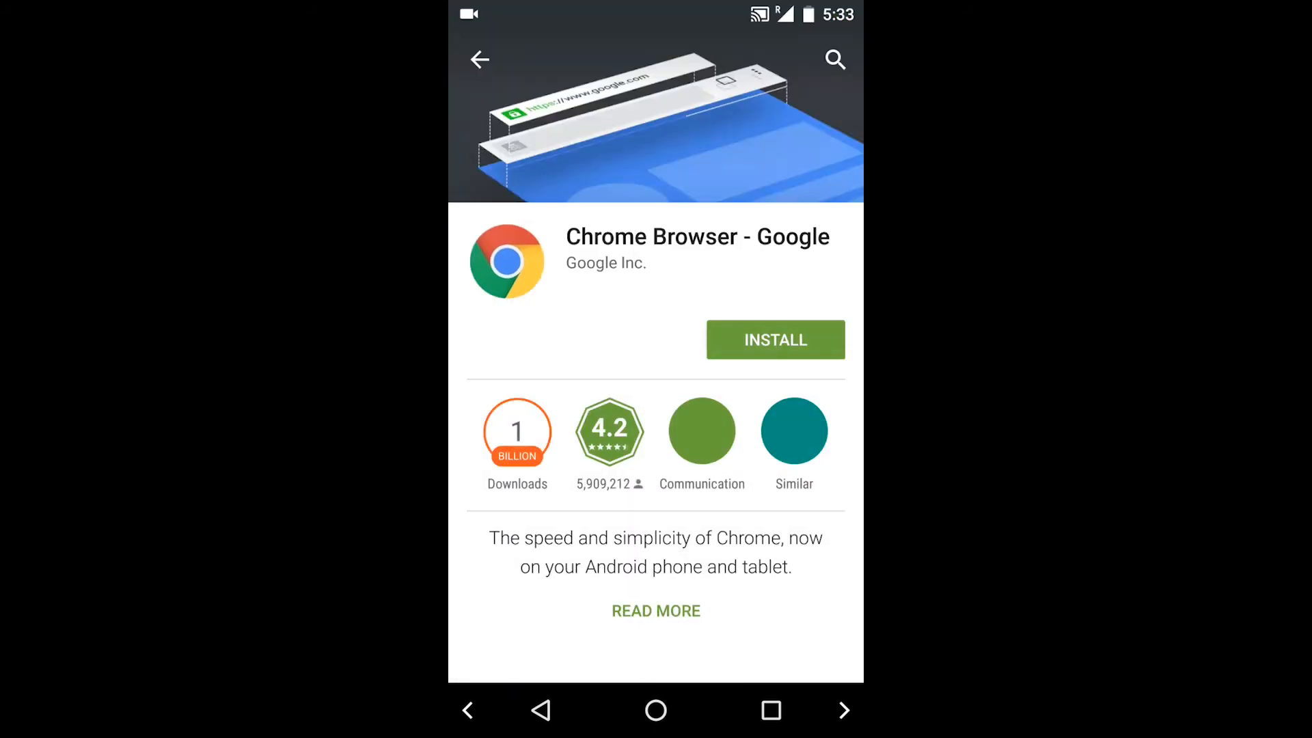
left_click(774, 339)
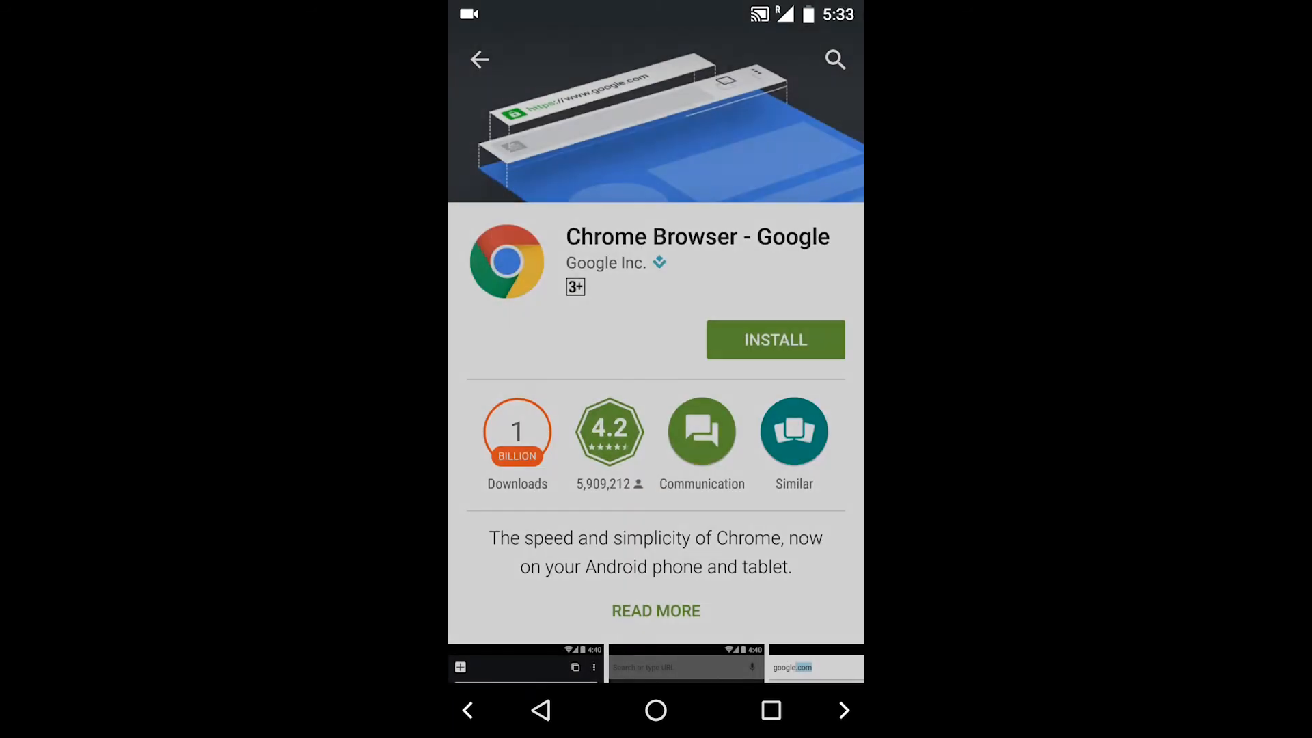
left_click(774, 339)
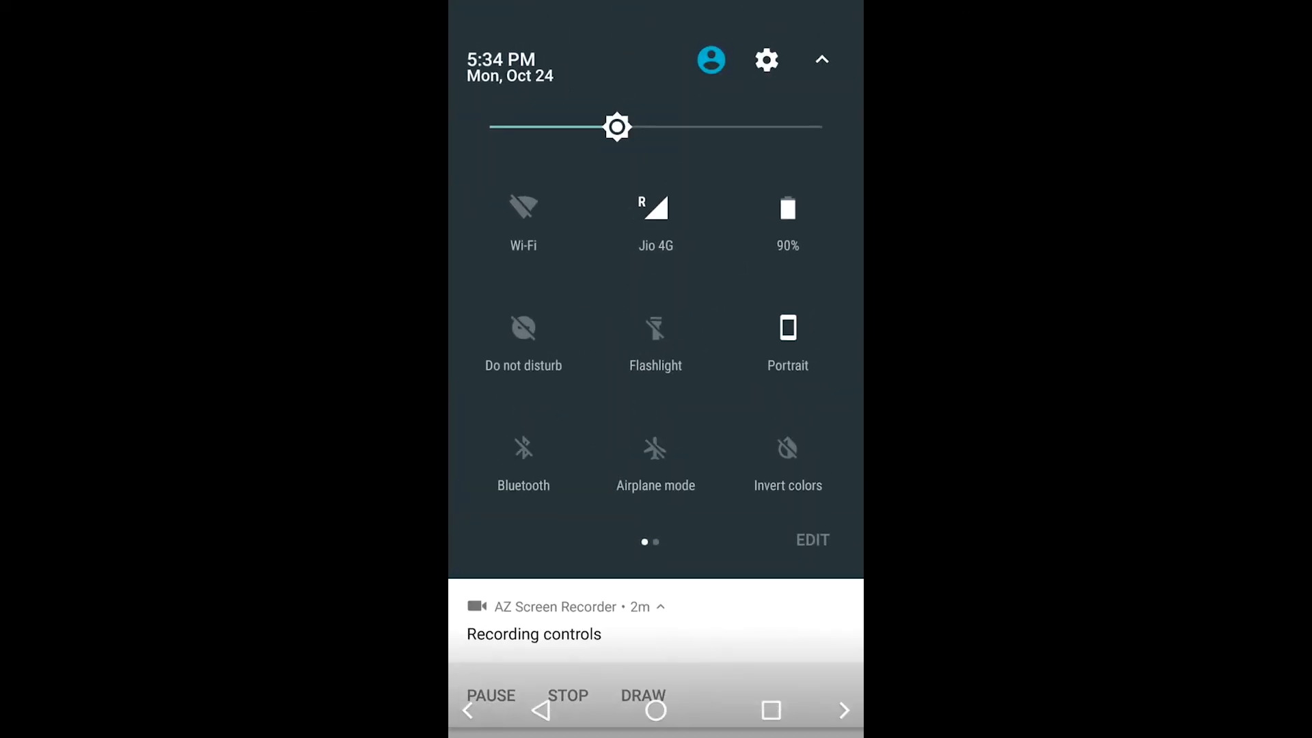
left_click(821, 60)
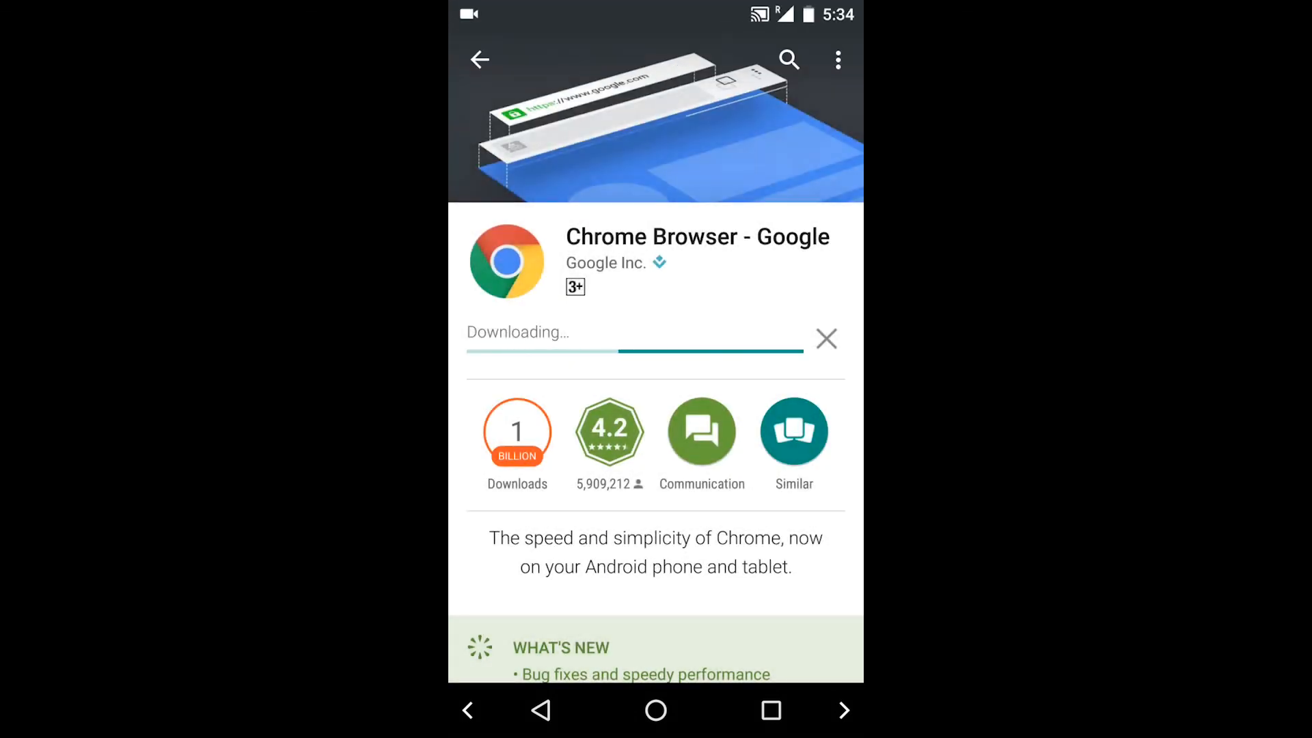
scroll("down", 3)
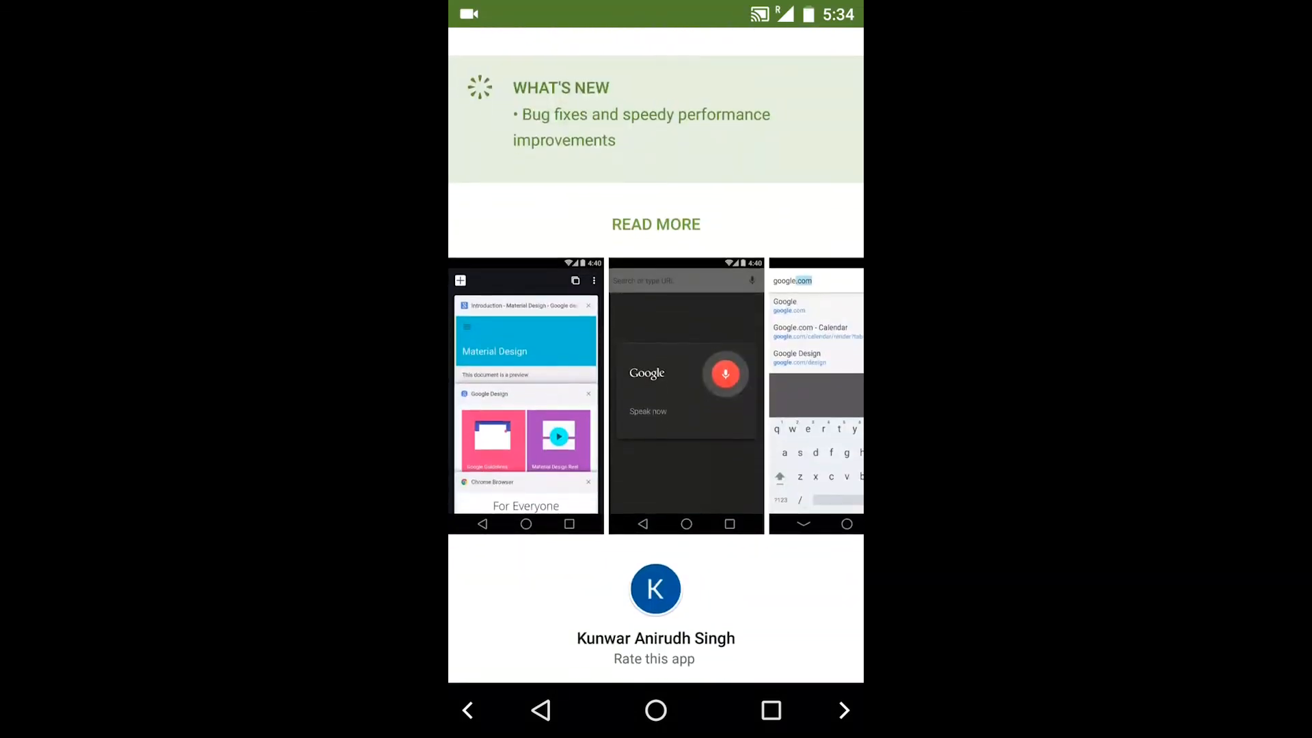